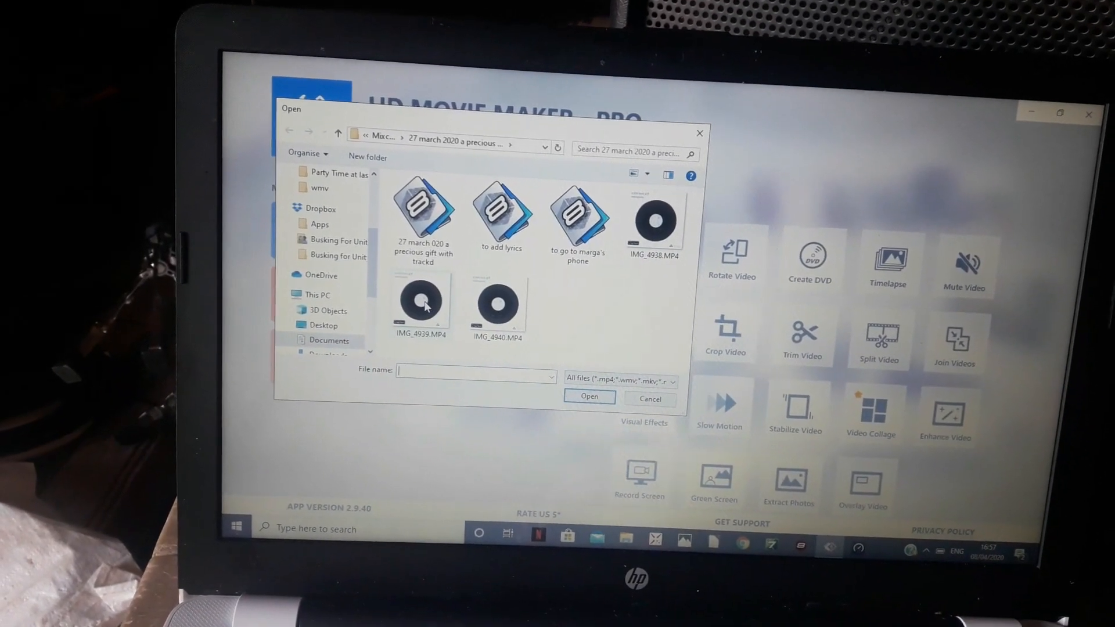
Step: Open HD Movie Maker Pro's Extract Audio tool and load the 'a precious gift' phone video
click(420, 302)
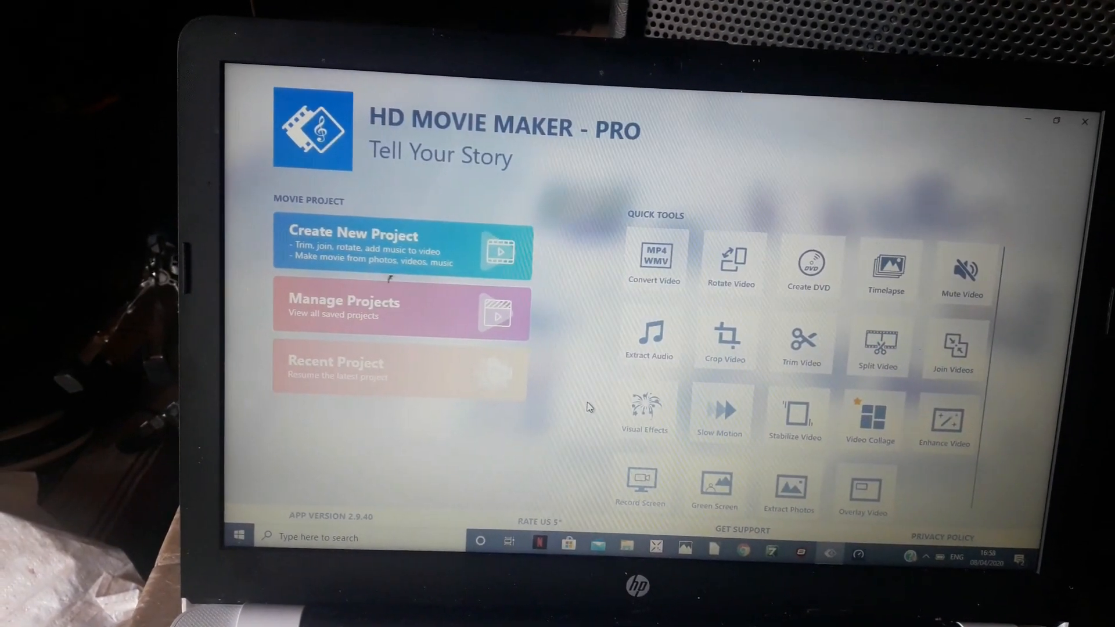
click(649, 339)
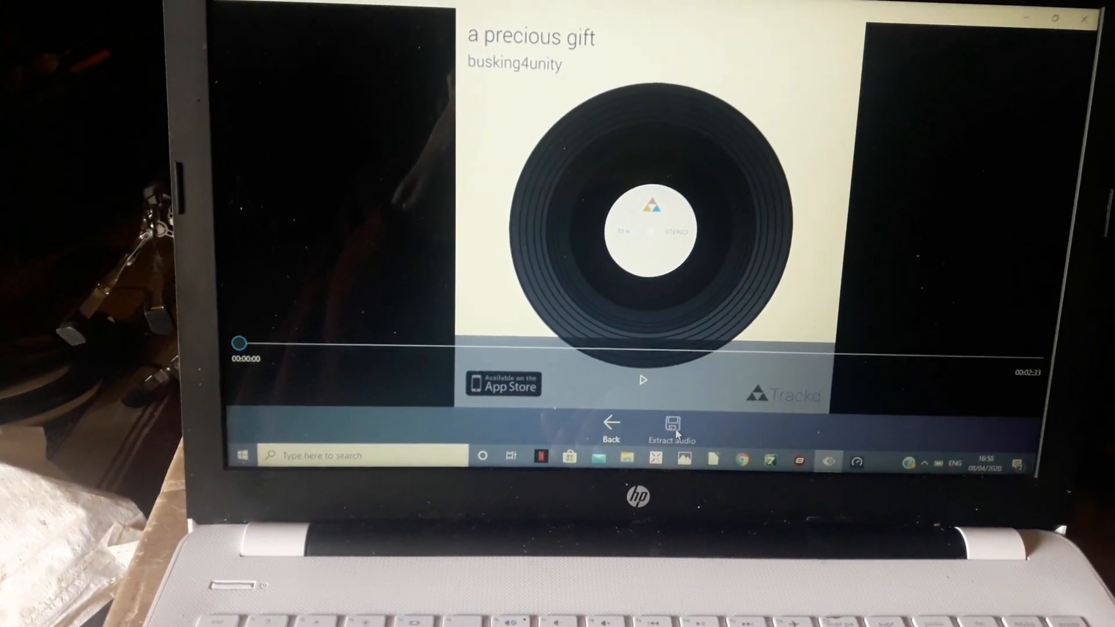
Step: Extract the 'a precious gift' soundtrack and save it as an MP3
click(671, 424)
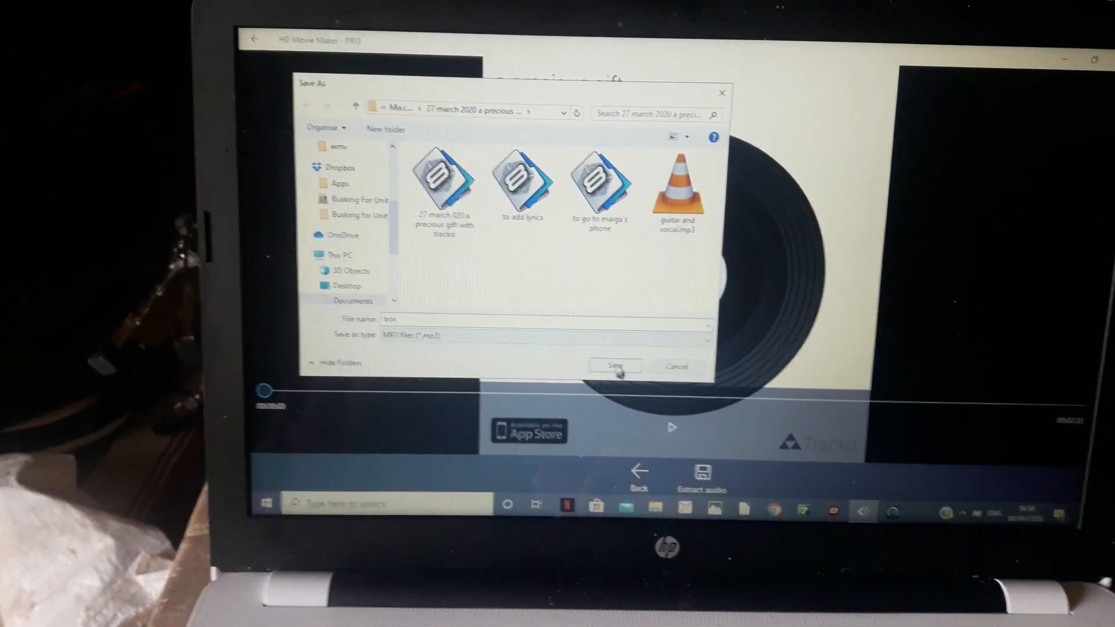
click(615, 366)
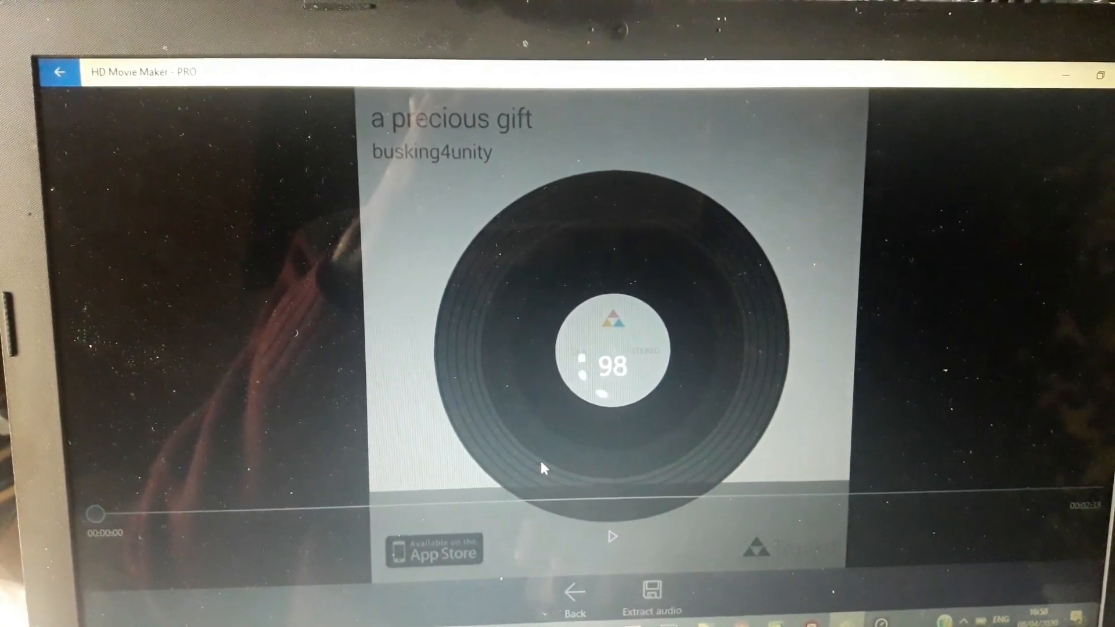
click(652, 601)
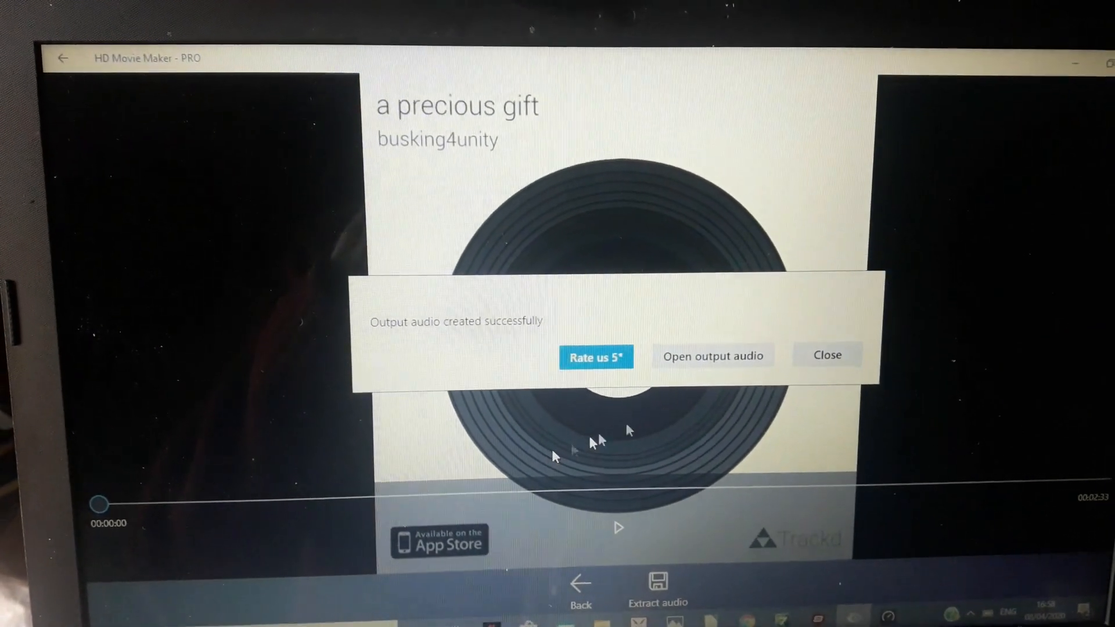
Step: Dismiss the success message and create a Mixcraft project with a video track and four audio tracks
click(827, 355)
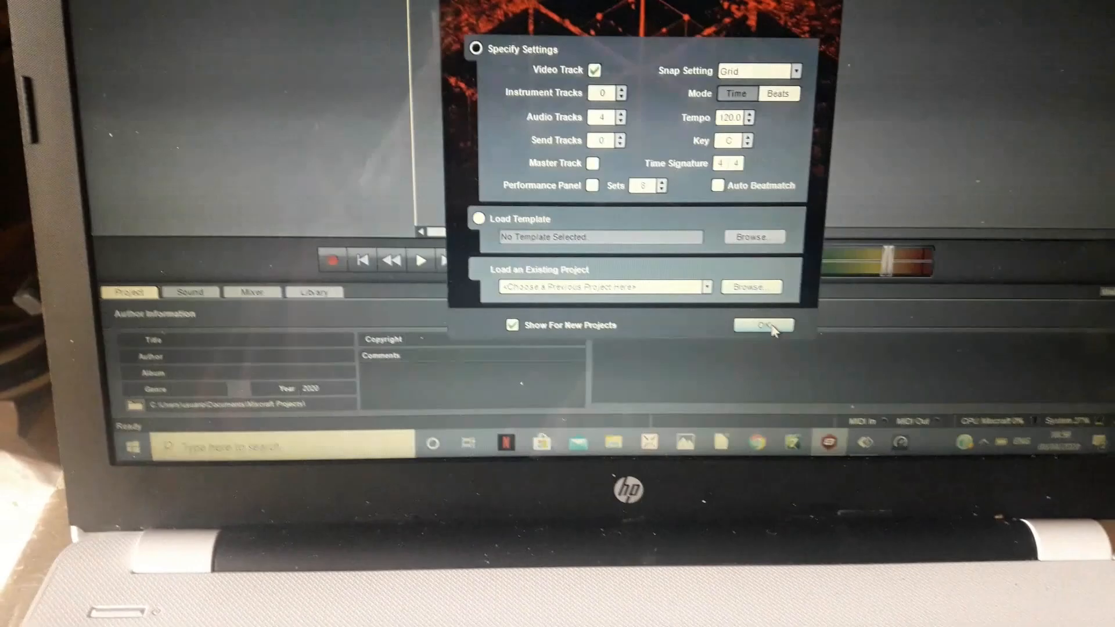
click(763, 325)
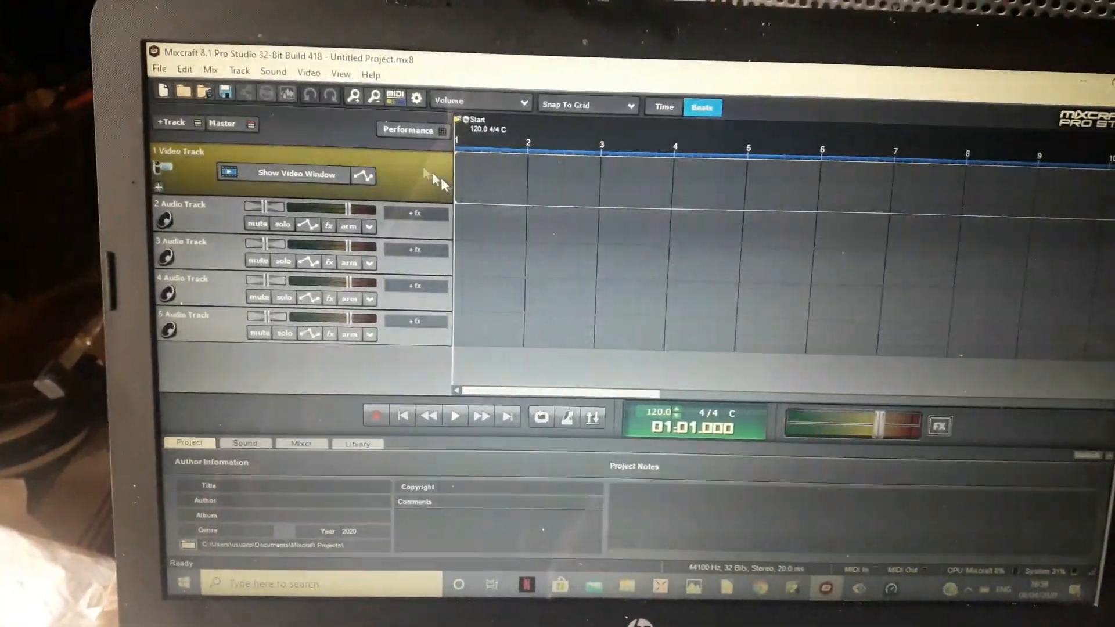
Step: Add IMG_4938.MP4 from the '27 march 2020' folder as the project's video
click(309, 74)
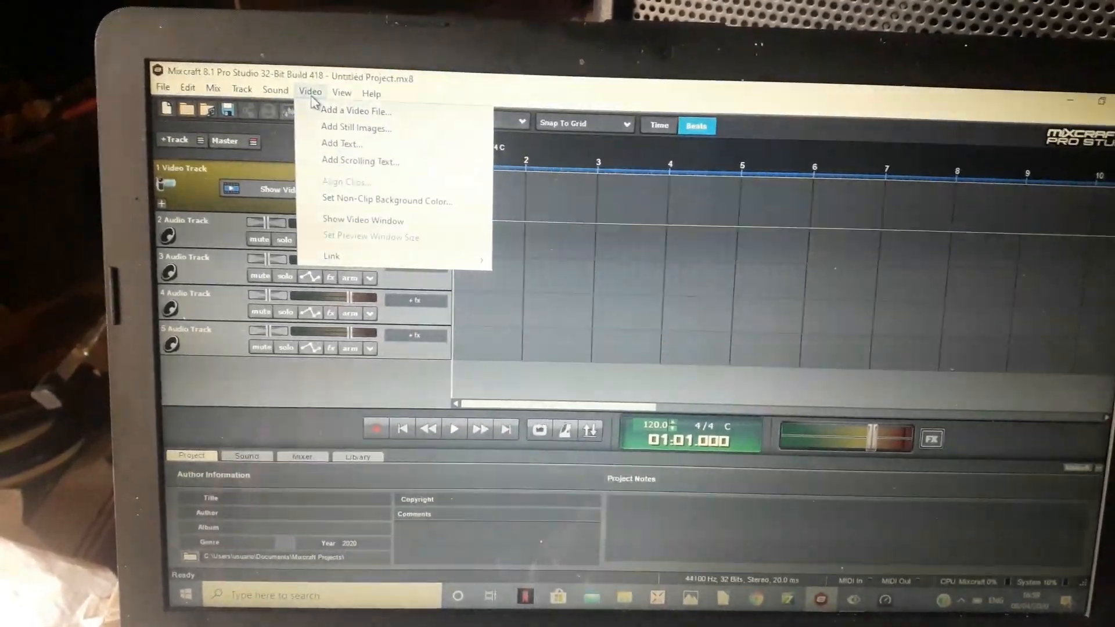
click(356, 111)
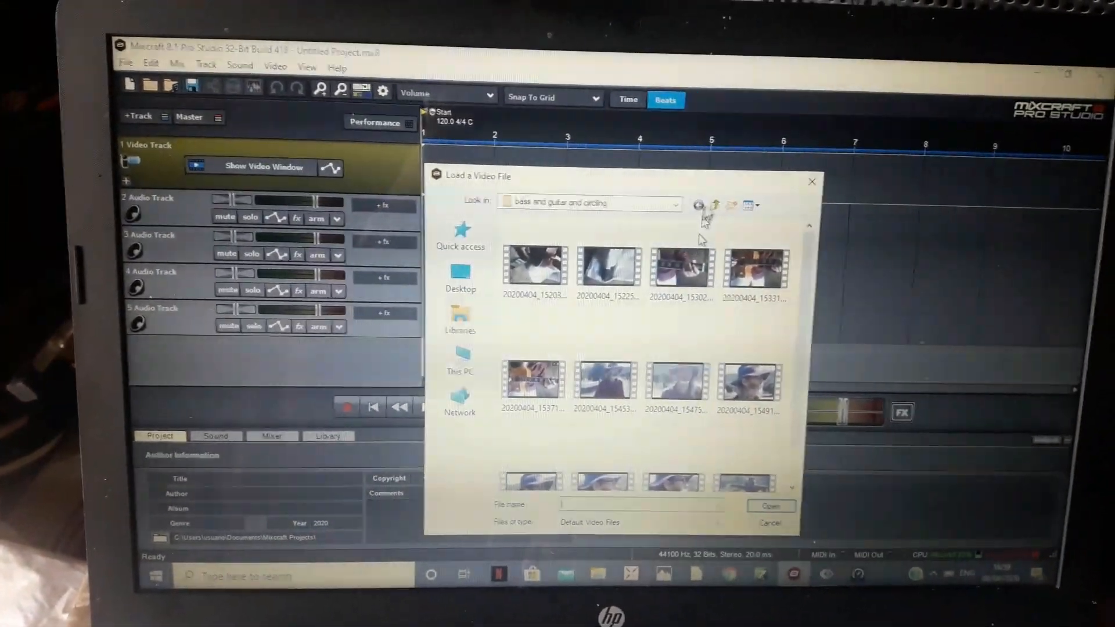
click(715, 203)
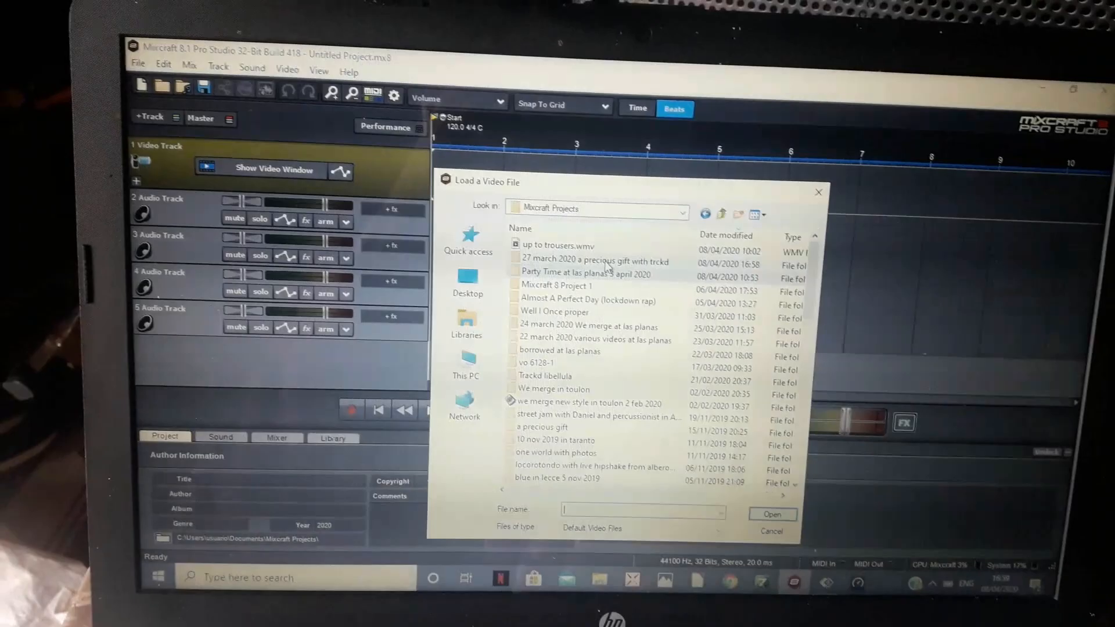
double_click(593, 261)
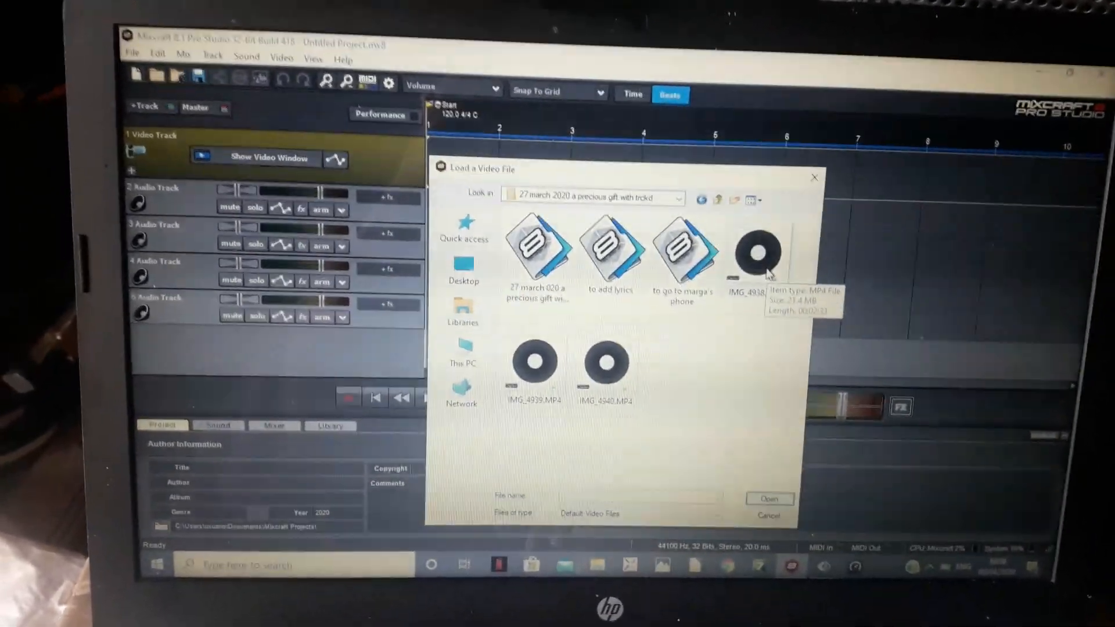
click(756, 253)
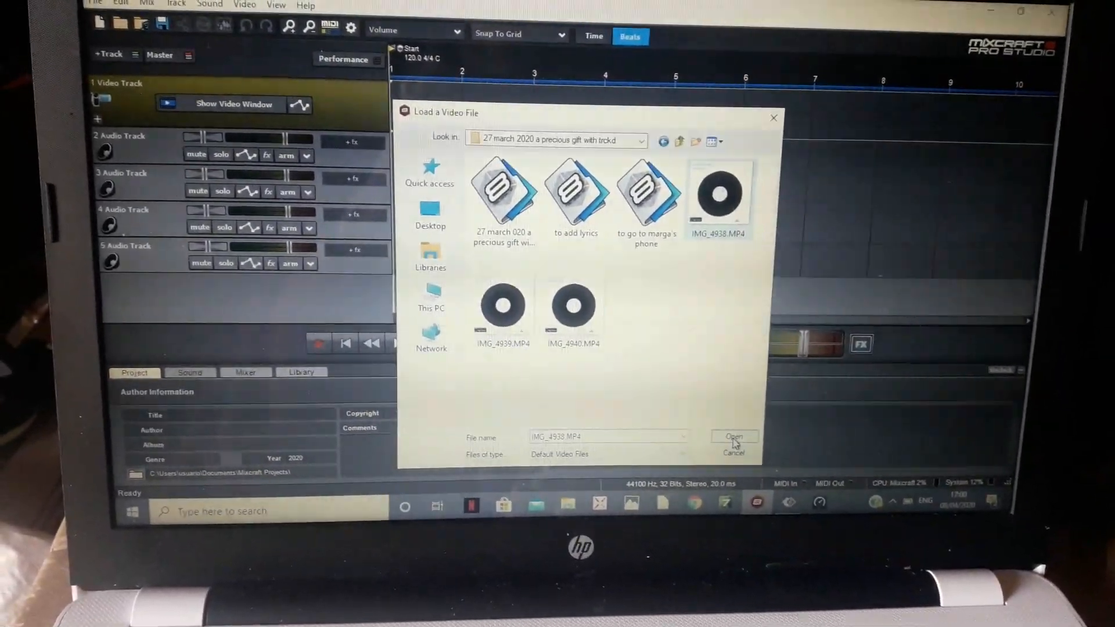
click(734, 436)
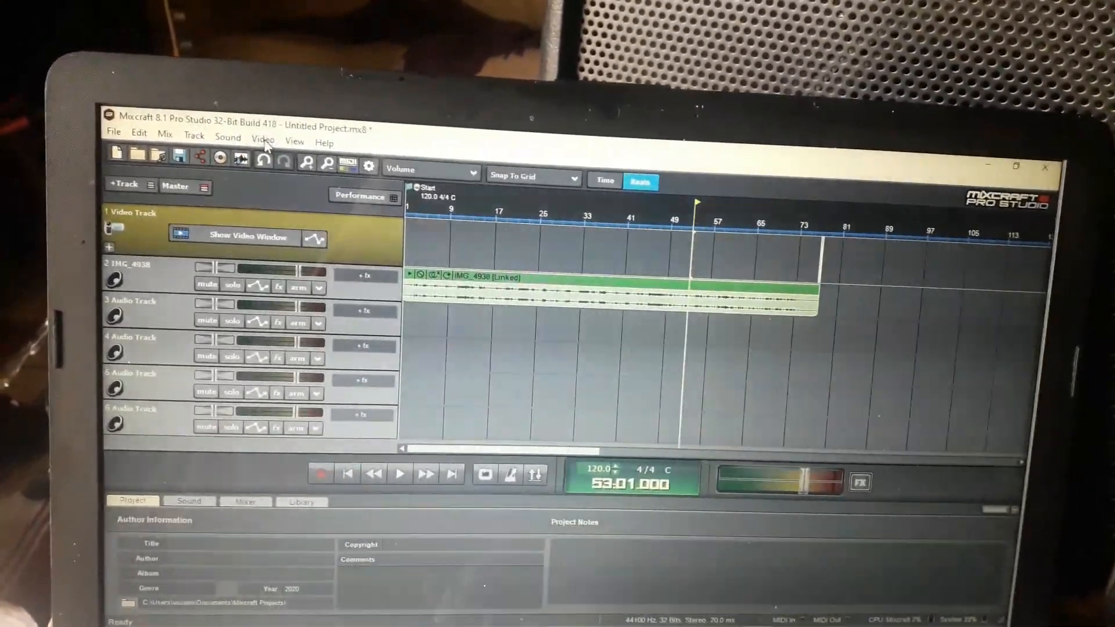
Step: Place the IMG_4938 audio on track 2 as a linked clip
click(262, 140)
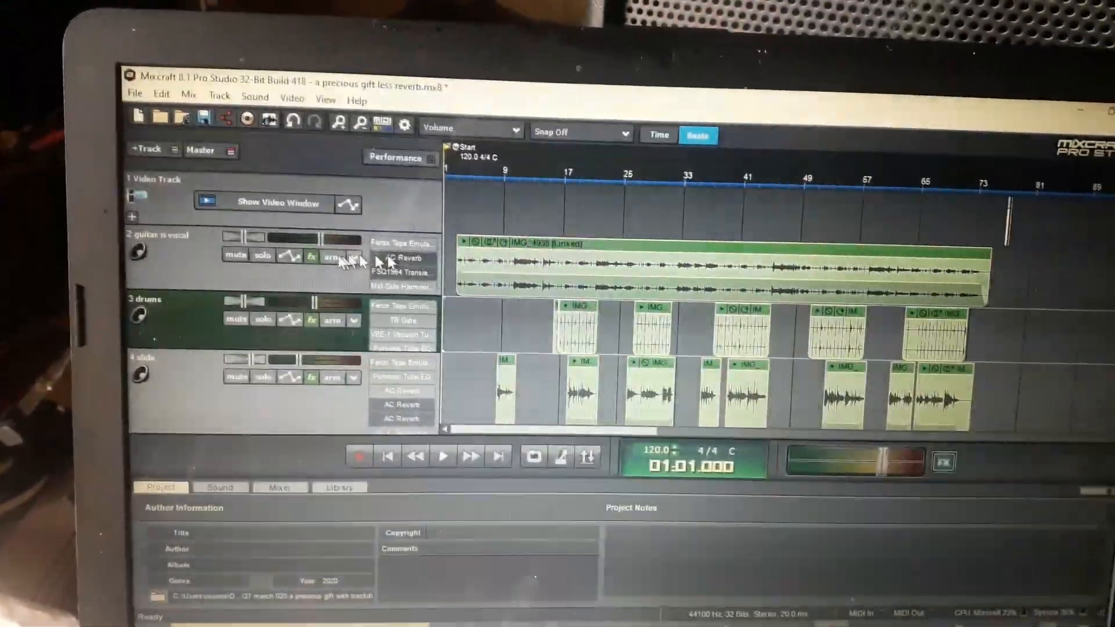
Step: Open the guitar n vocal track's effect chain: vitaliser, tube EQ and compressor
click(312, 243)
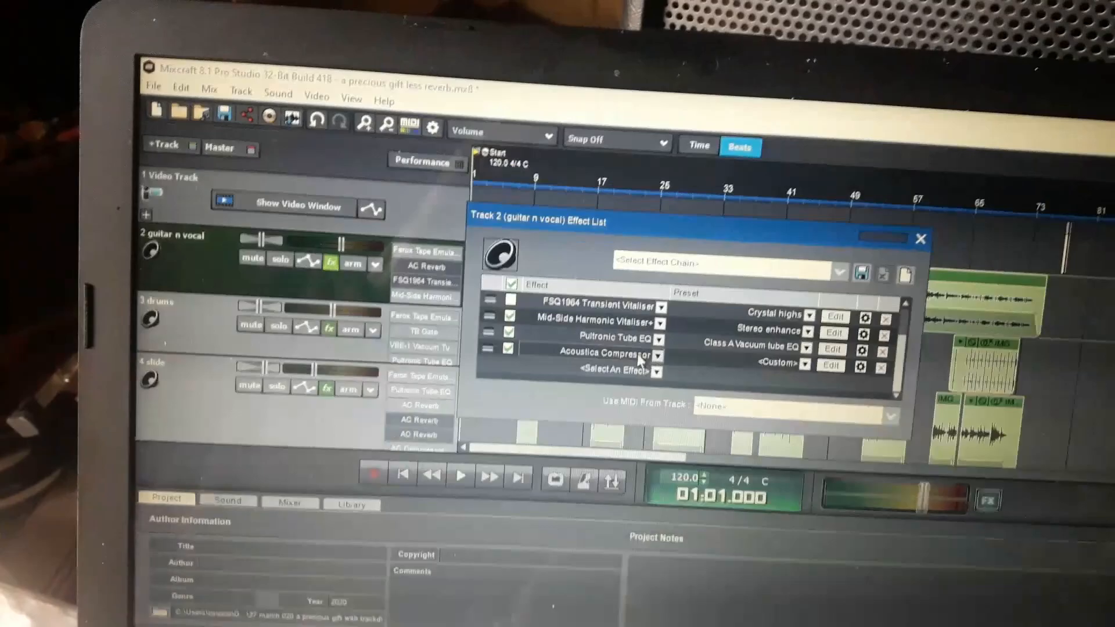
Step: Open the master track's effect list with its Broadcast Multiband Compressor
click(918, 237)
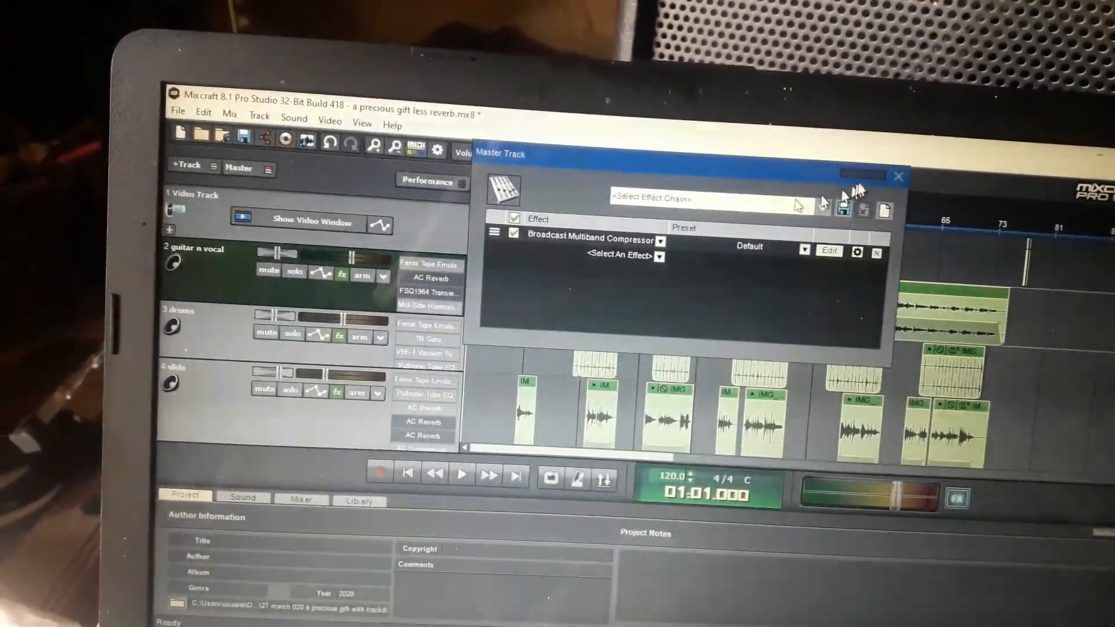
Step: Close the Master Track effects window and show the video preview window
click(898, 176)
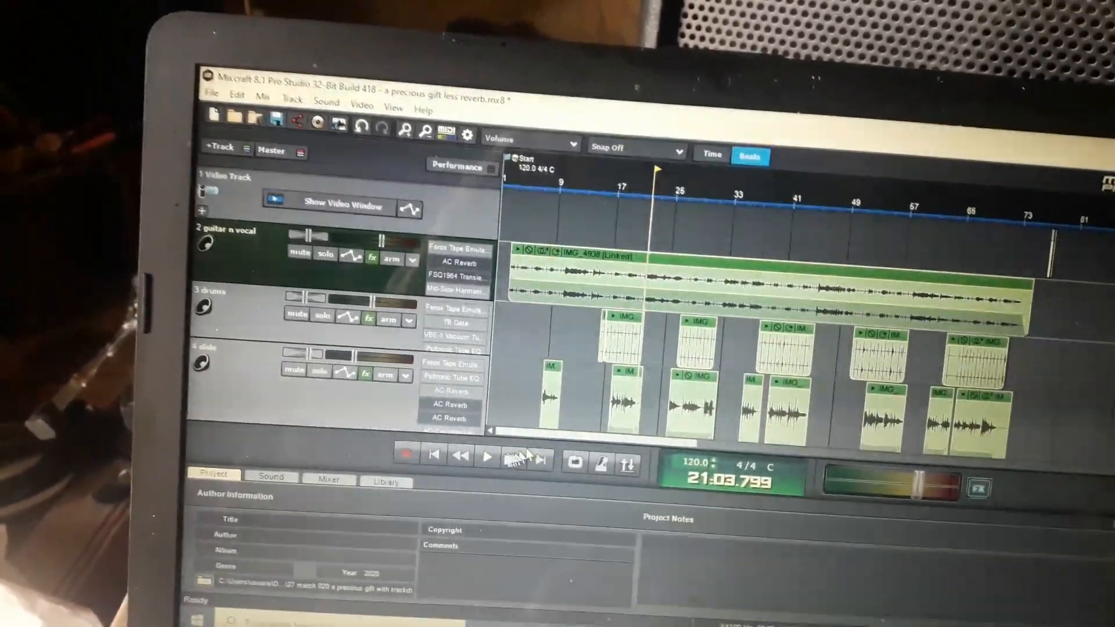
click(343, 206)
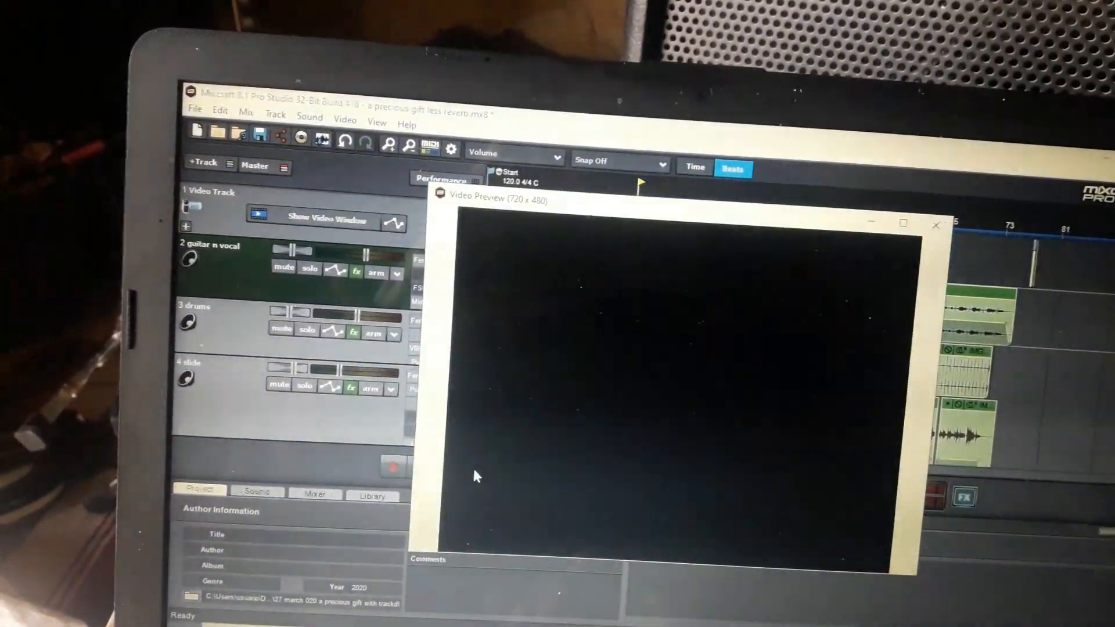